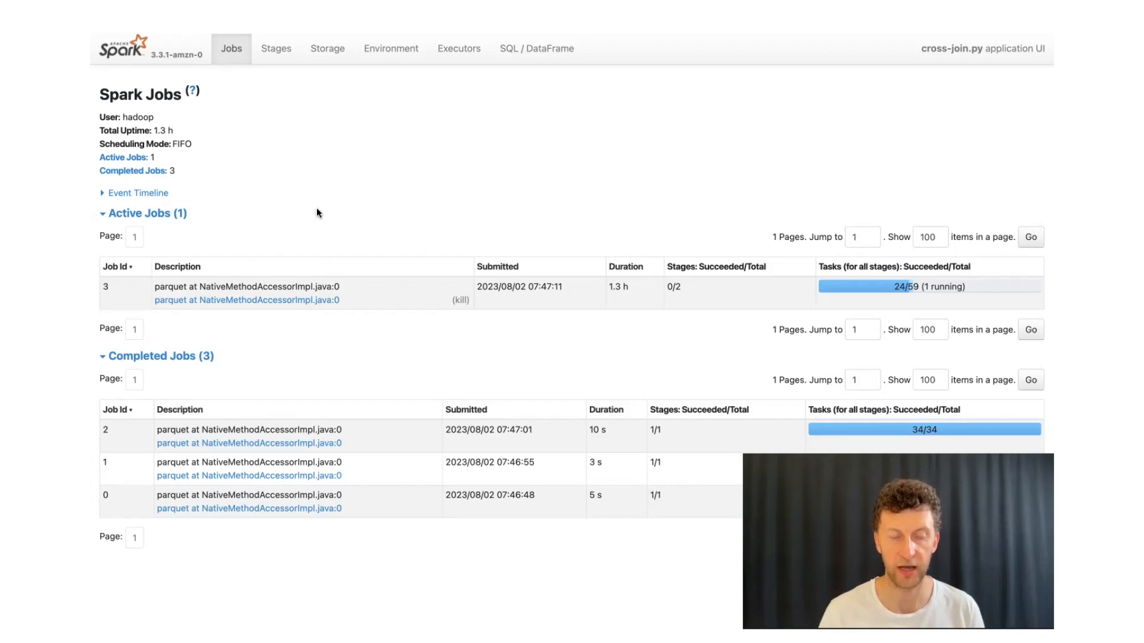
mouse_move(148, 314)
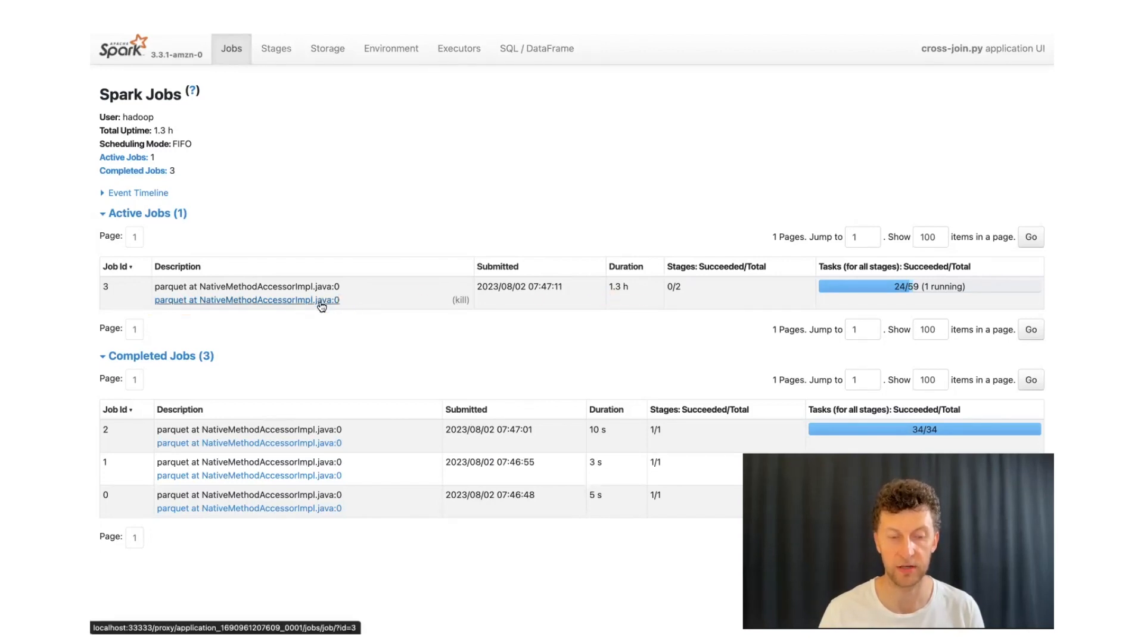
Open running Job 3's stage and scroll to its Event Timeline with one task still executing
click(248, 300)
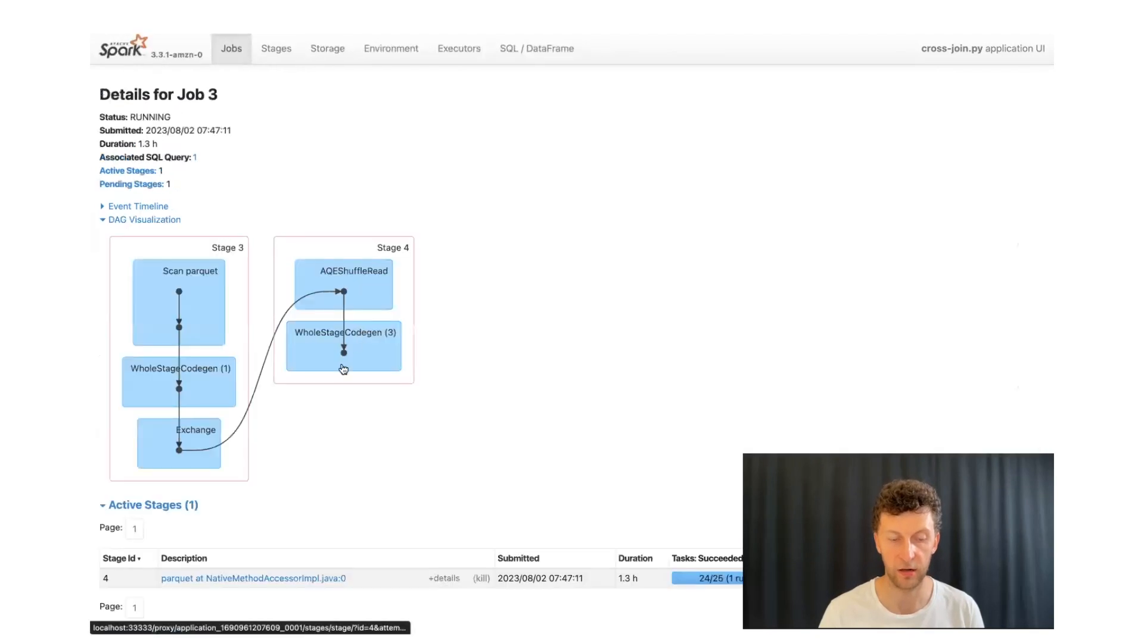
scroll(down, 3)
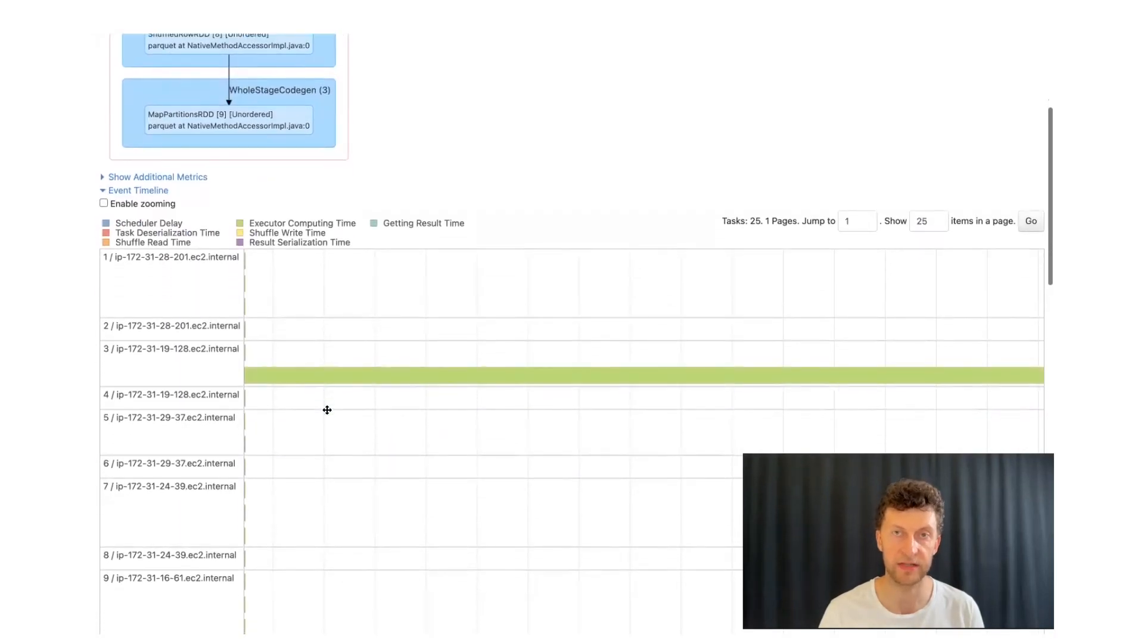
scroll(down, 3)
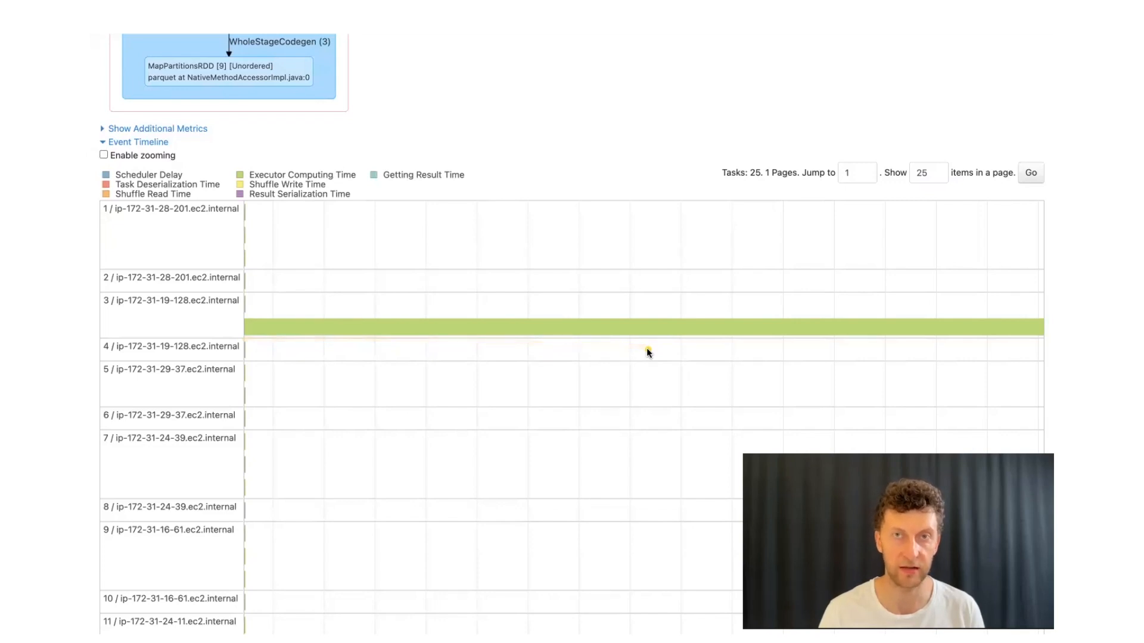
mouse_move(553, 358)
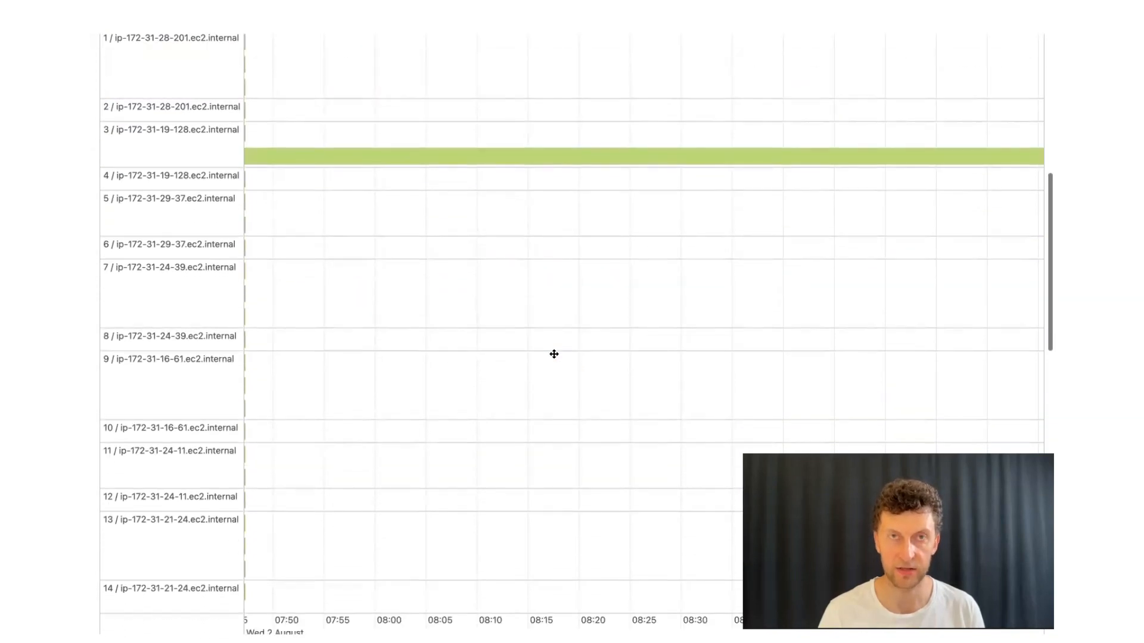
scroll(down, 3)
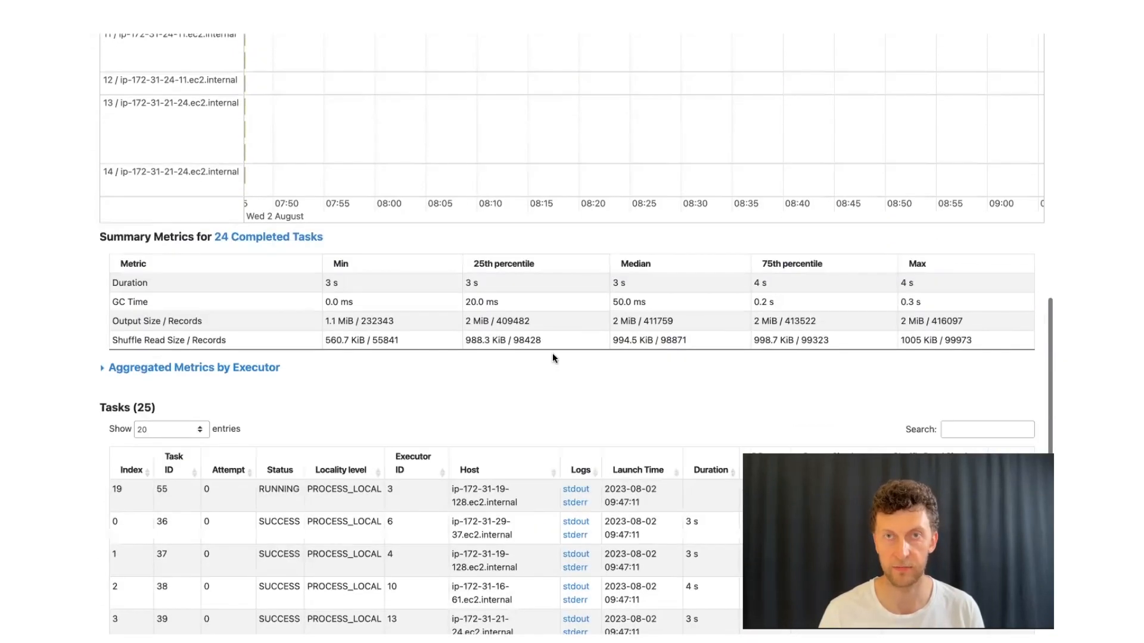
scroll(down, 3)
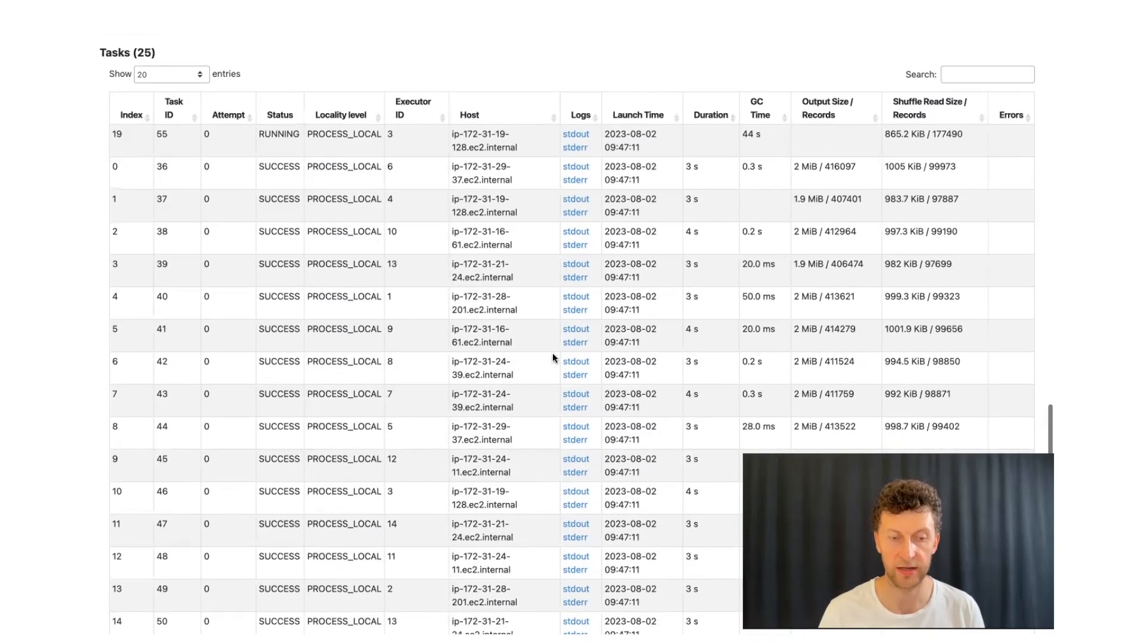
mouse_move(265, 142)
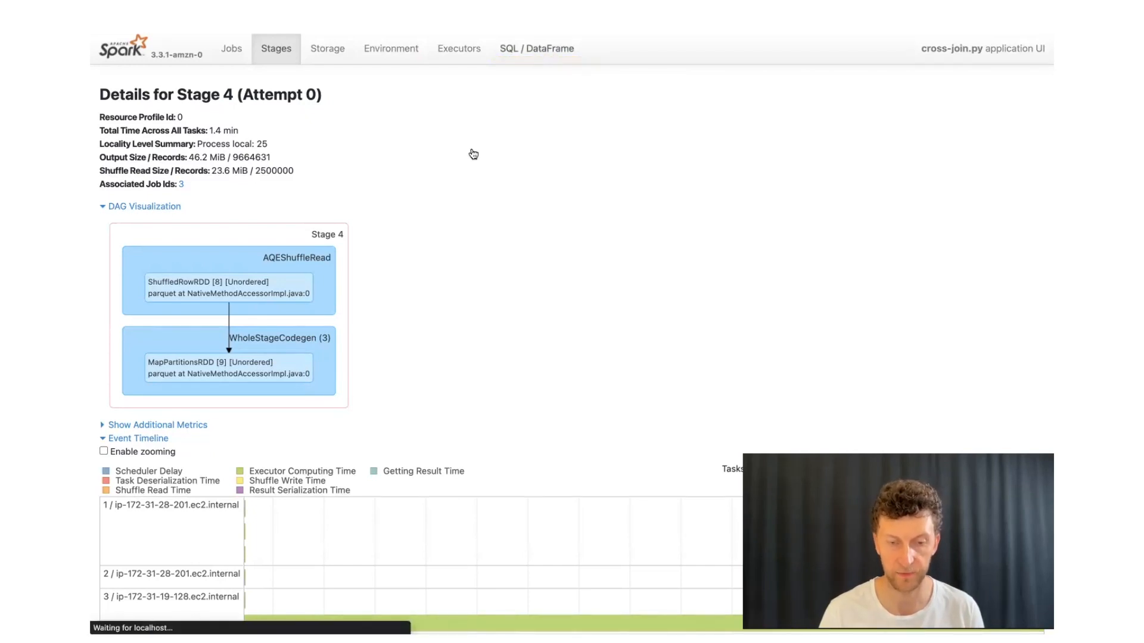
From the SQL / DataFrame list, open running Query 1's plan starting at the 2,500,000-row parquet scan
click(537, 48)
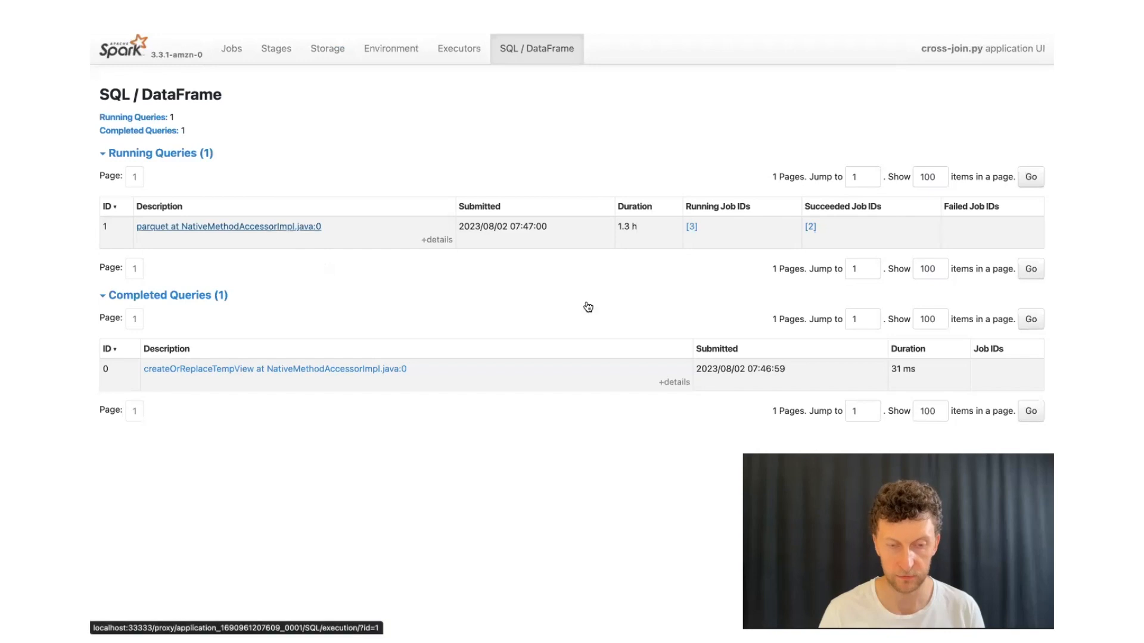
click(227, 226)
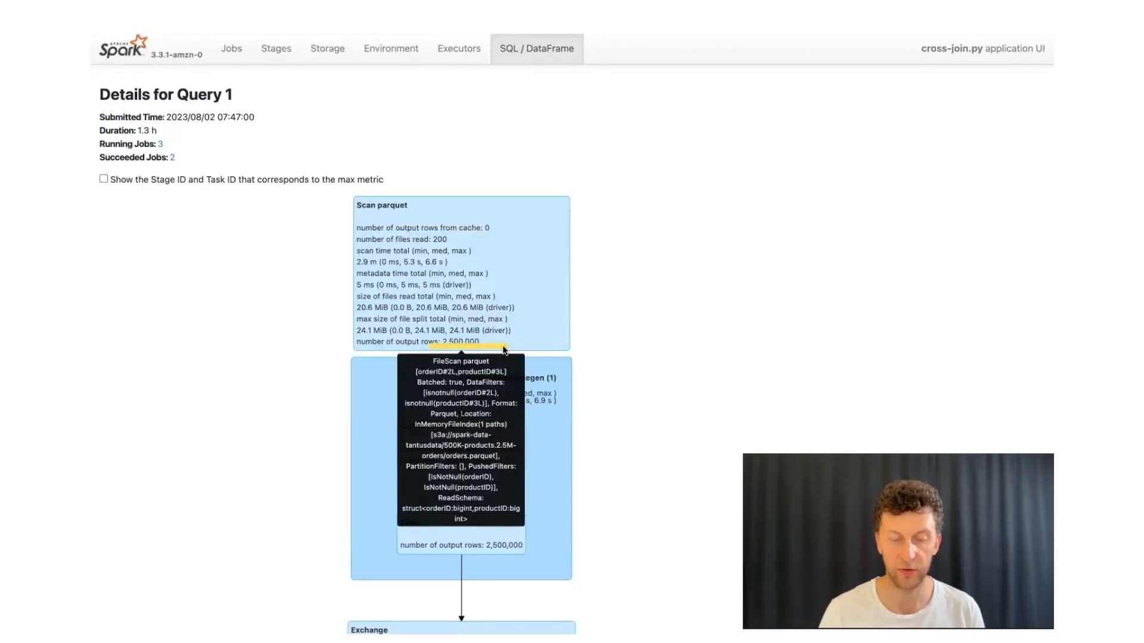
mouse_move(584, 378)
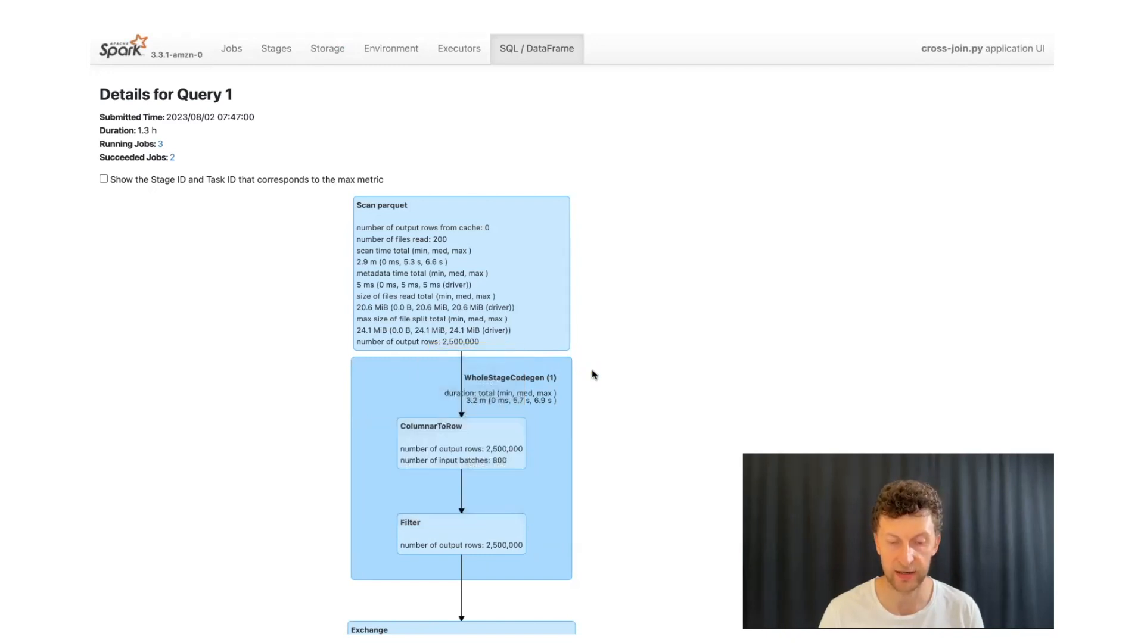
Scroll past the Exchange and AQEShuffleRead nodes to the SortMergeJoin producing 15,117,455,930 rows
scroll(down, 3)
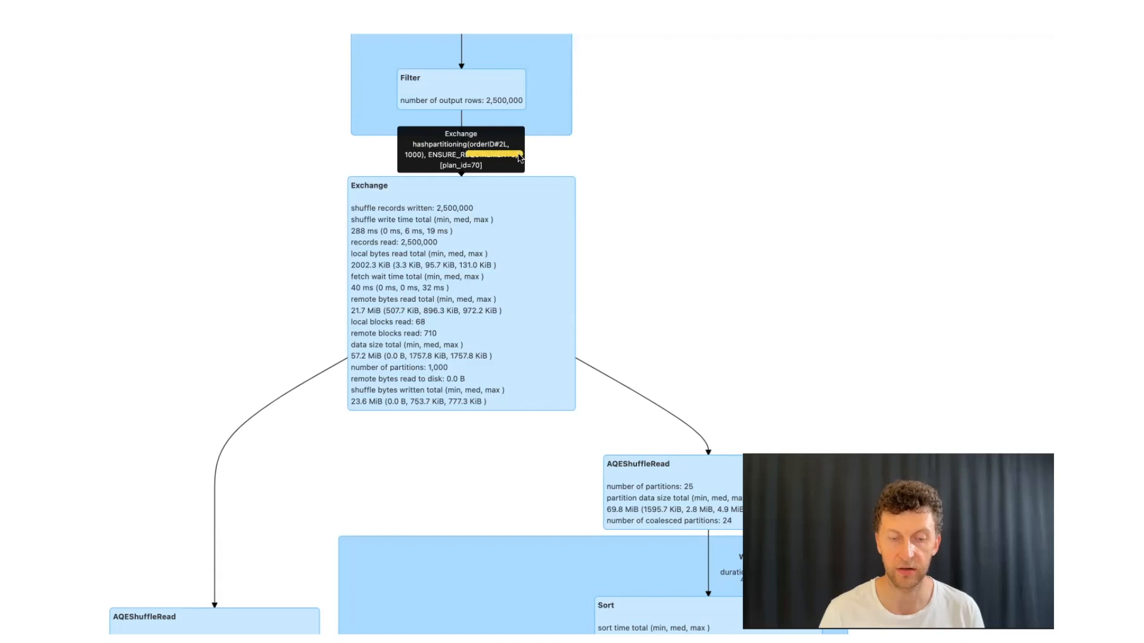
mouse_move(317, 335)
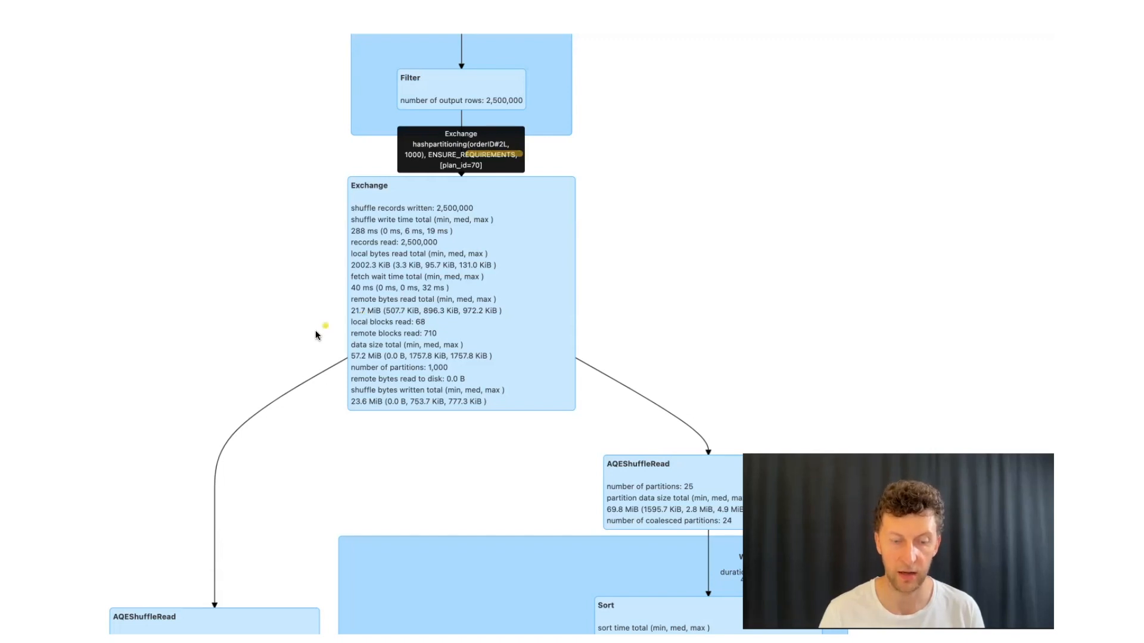
drag(324, 329, 175, 518)
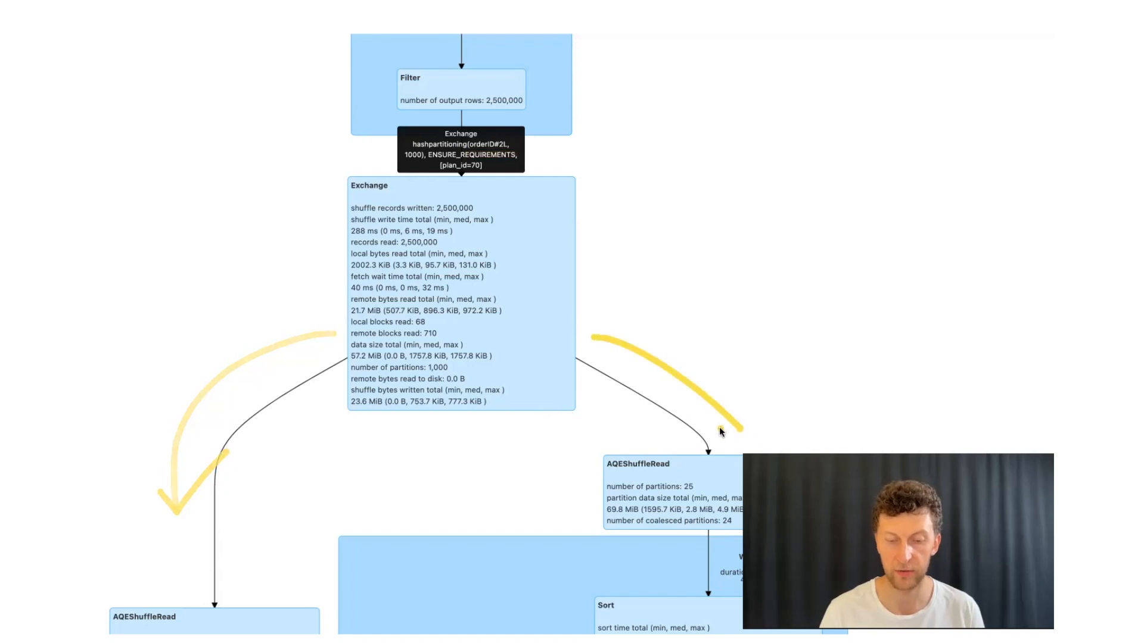
scroll(down, 3)
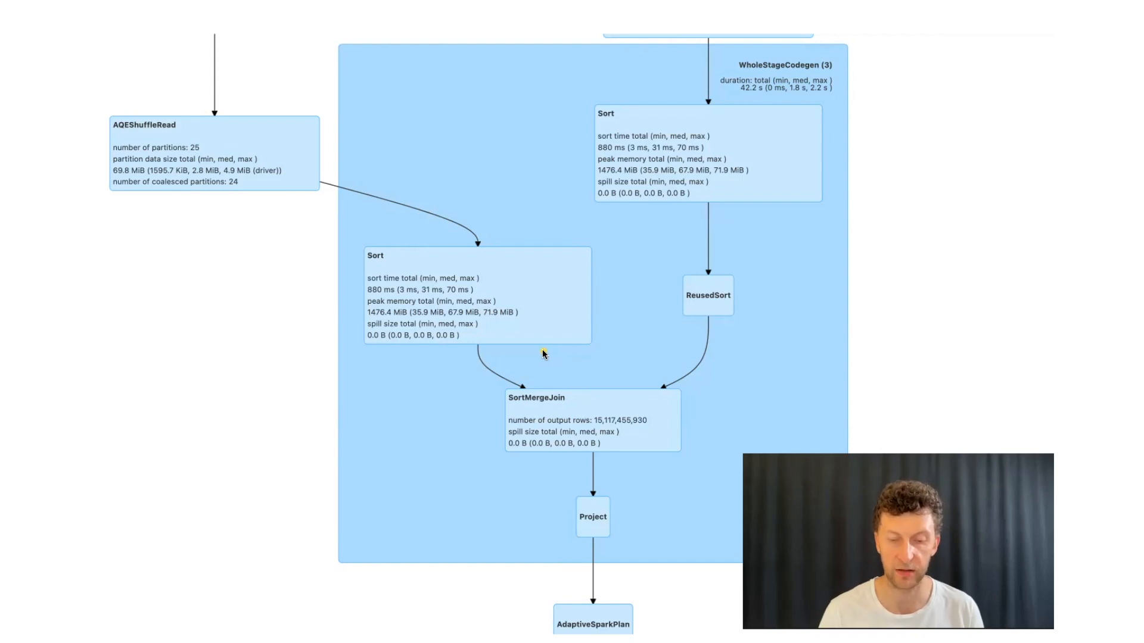
mouse_move(610, 394)
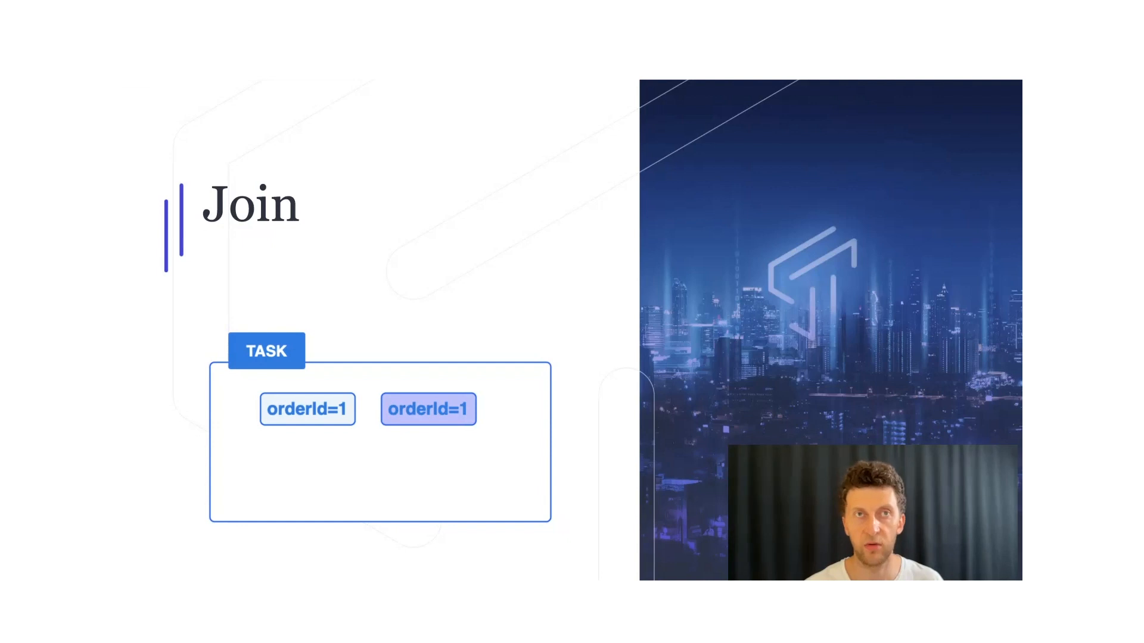
Present the Salting slide with products duplicated for salt values 1 and 2, then advance
key(Right)
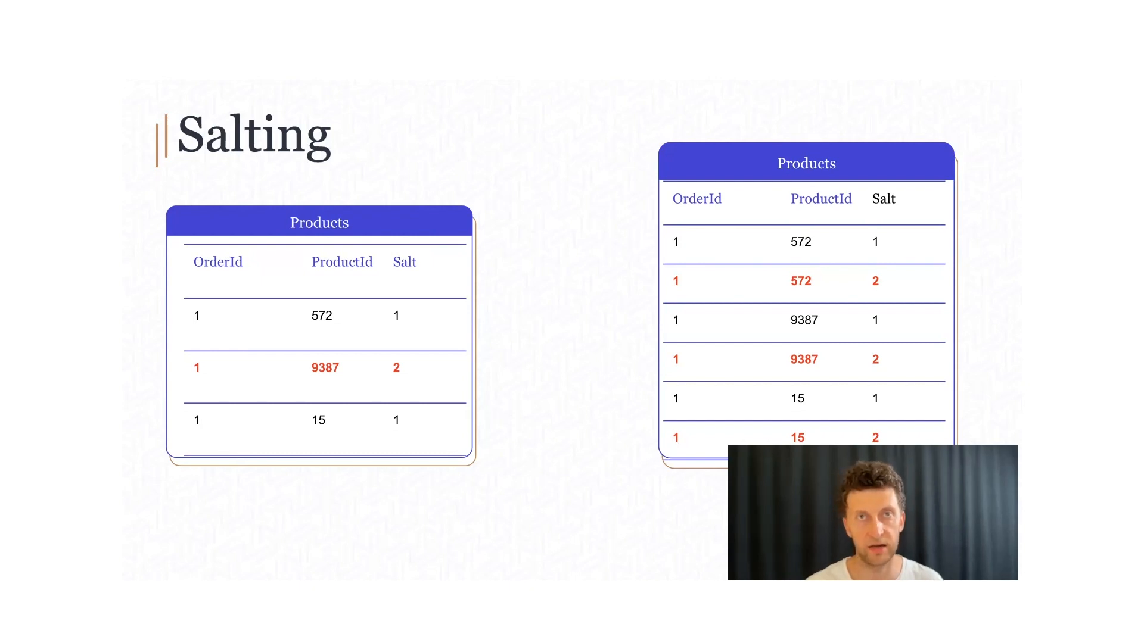
key(Right)
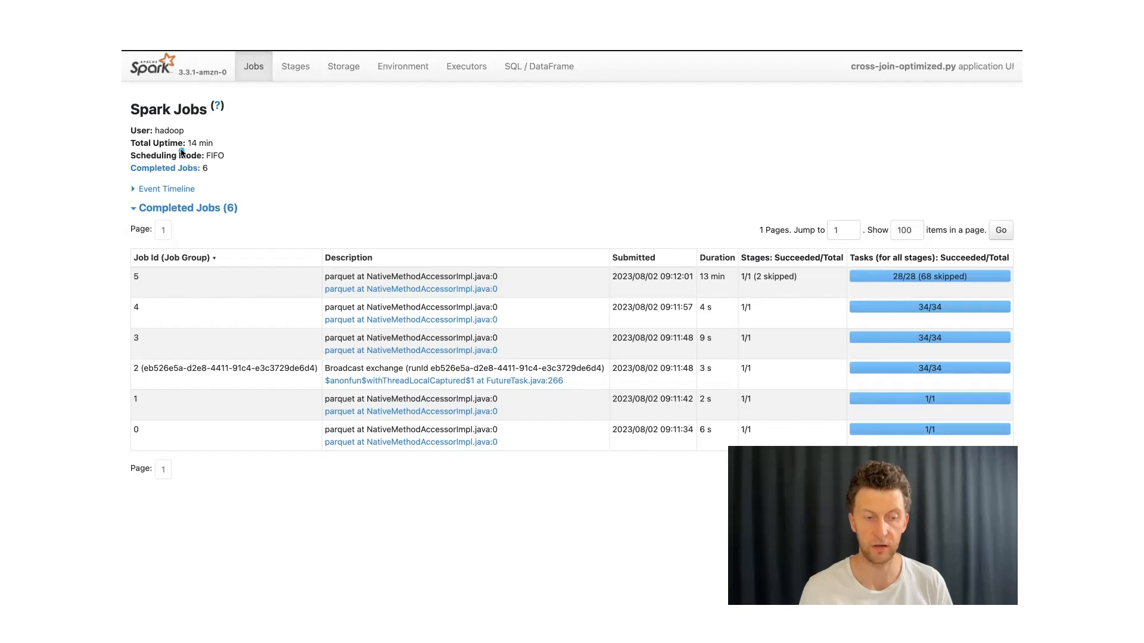
Highlight Job 5, the 13-minute run with 28 tasks, on the Jobs page
drag(188, 143, 216, 143)
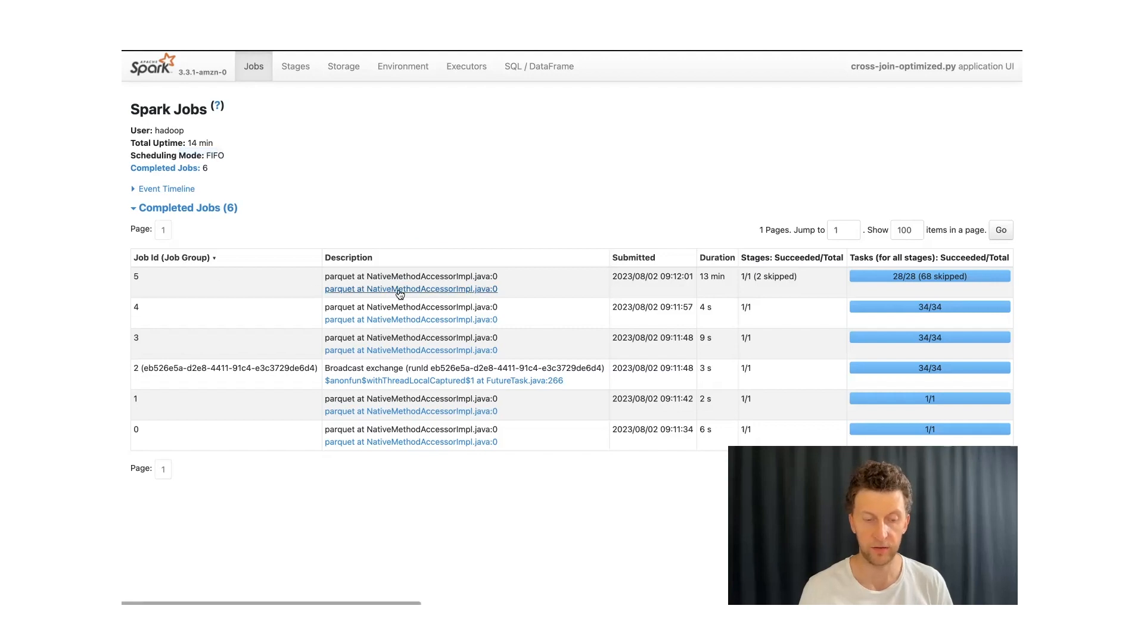
mouse_move(307, 354)
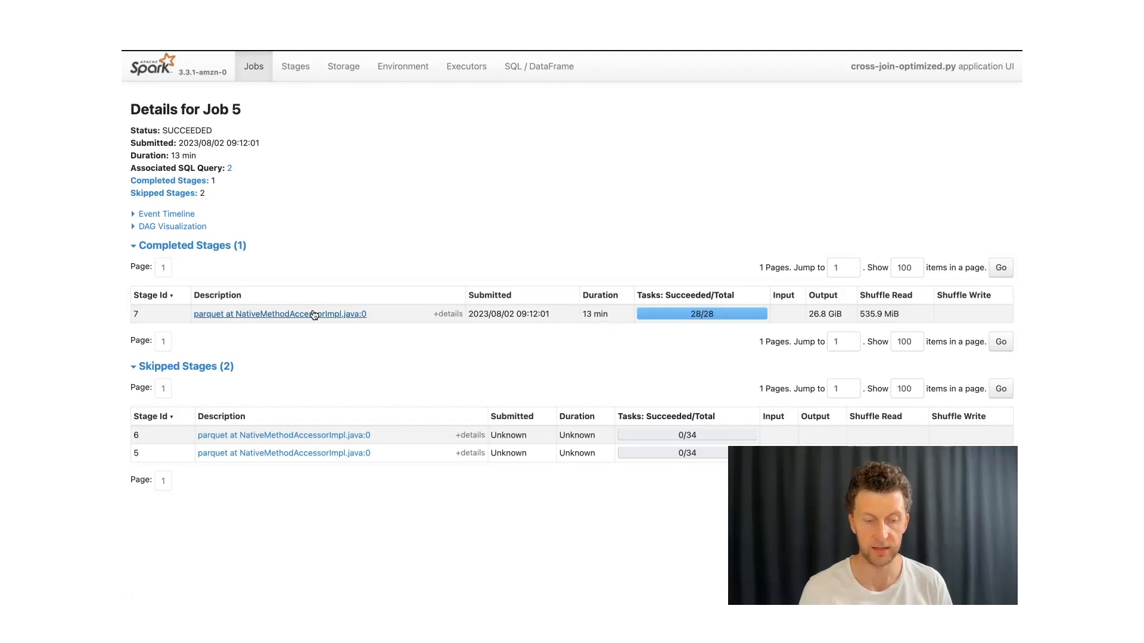
Review Stage 7's 28 tasks (13 min max vs 4.2 min median) and its per-executor event timeline
click(279, 313)
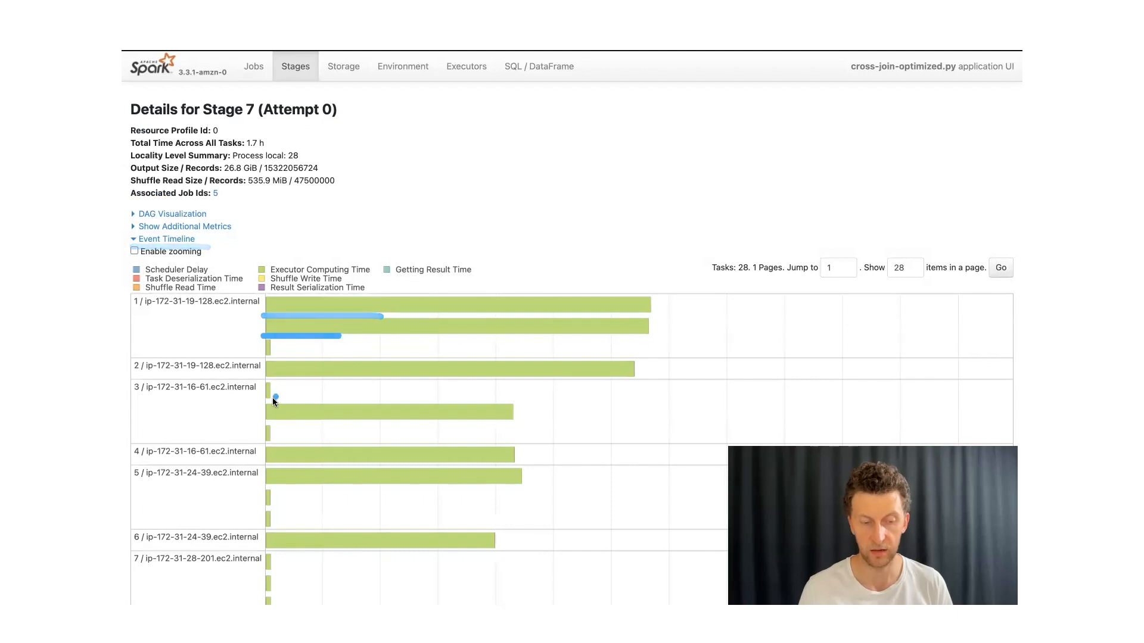
click(135, 251)
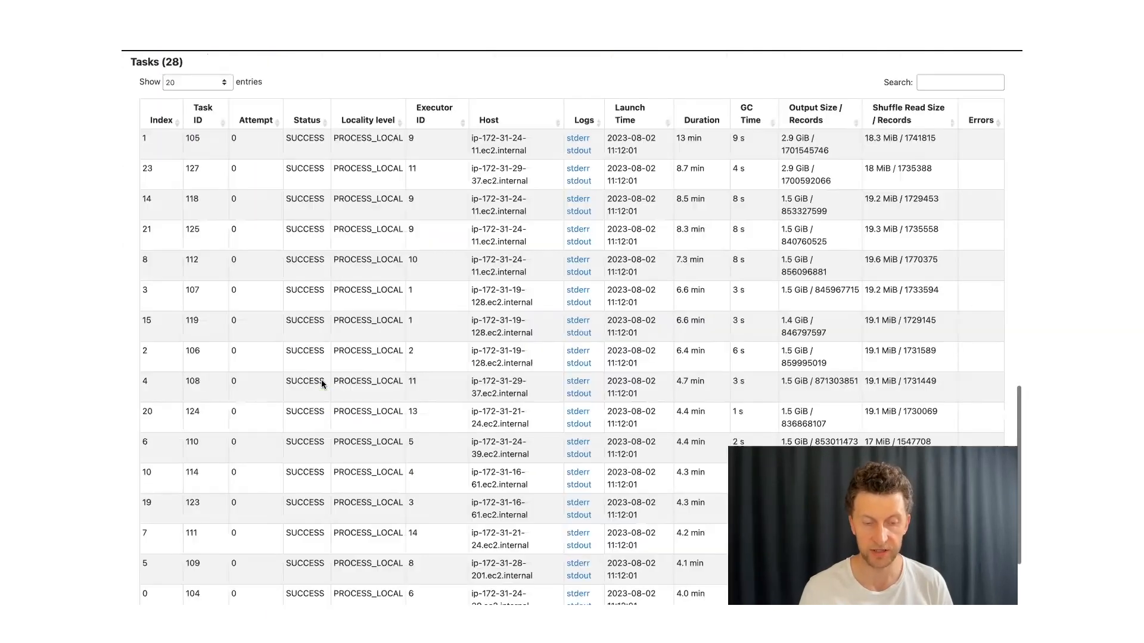
scroll(up, 3)
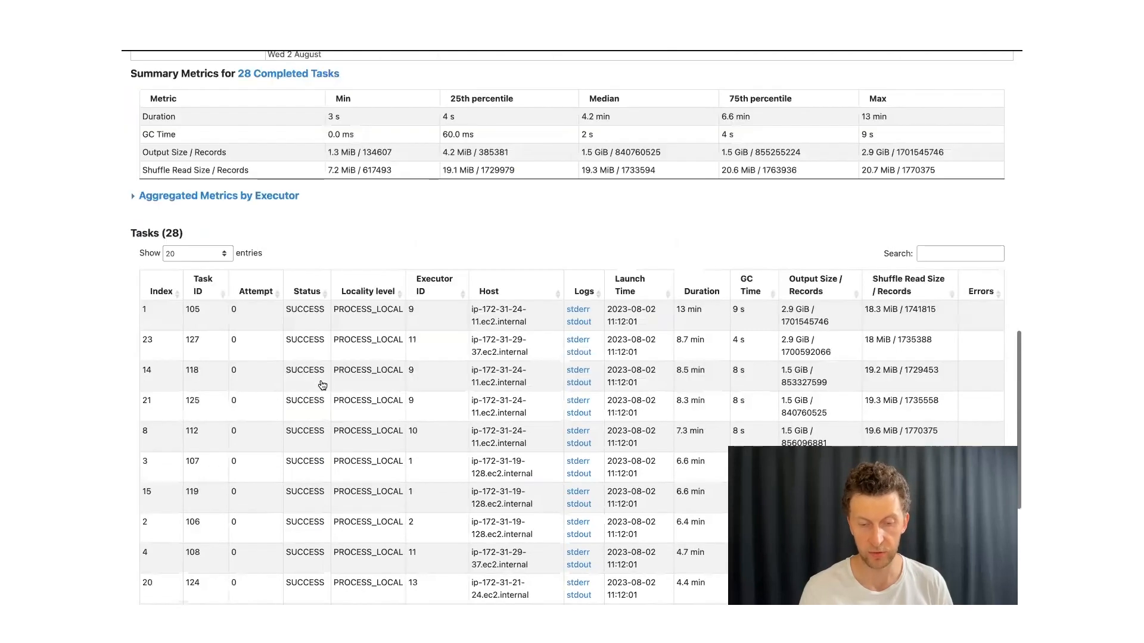
scroll(down, 3)
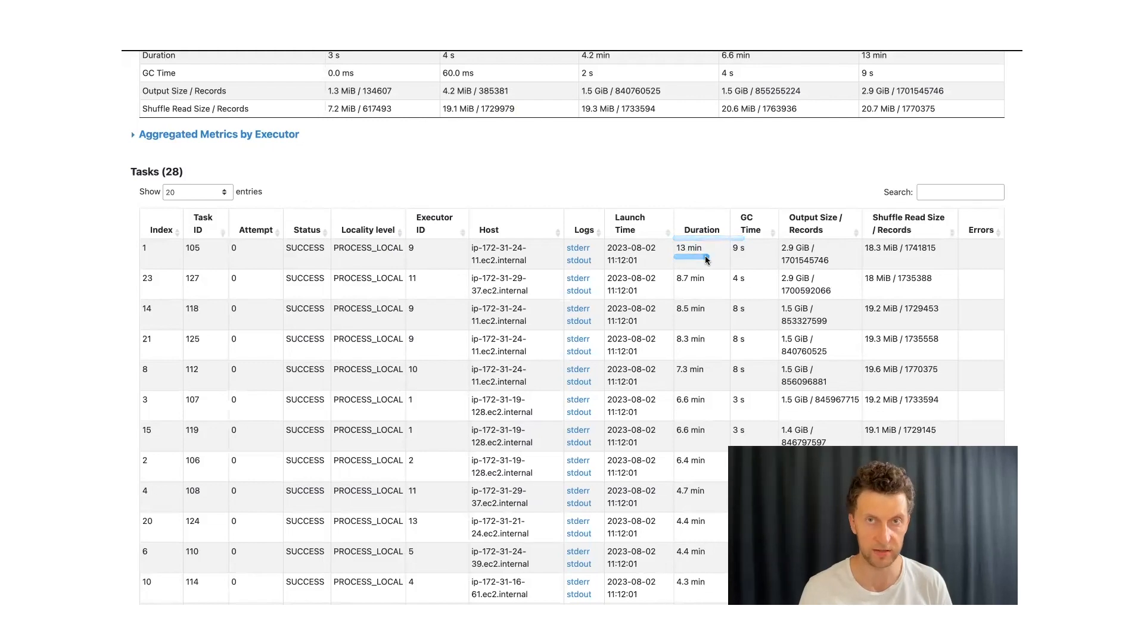
mouse_move(681, 350)
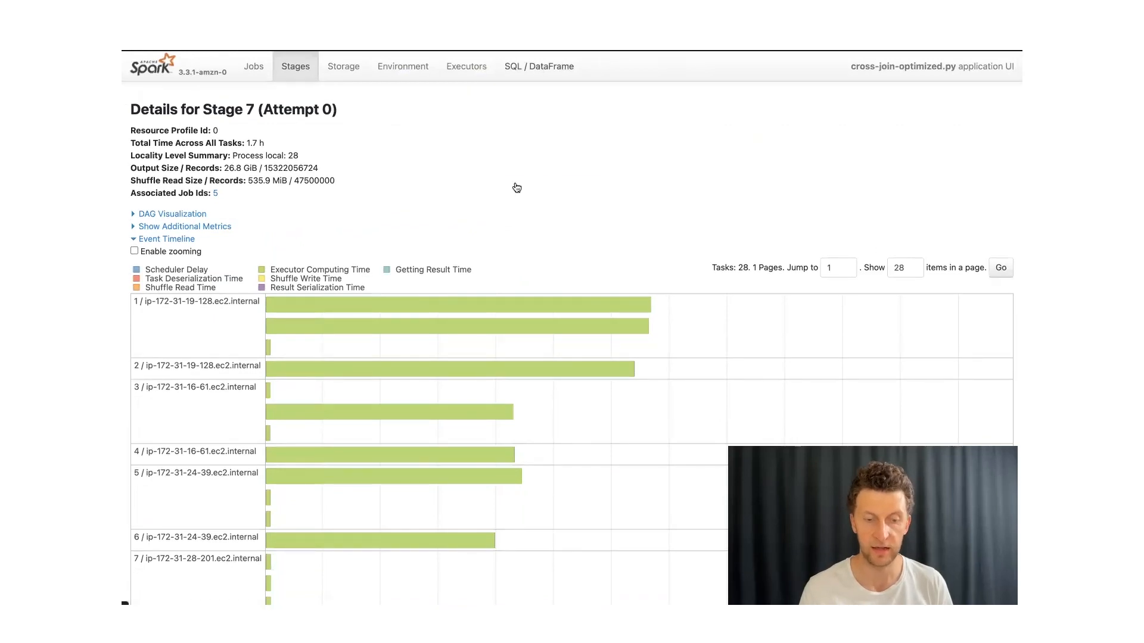
Open Query 2's parquet plan and scroll through its scan, salt-adding Project, filter and exchange steps
click(538, 65)
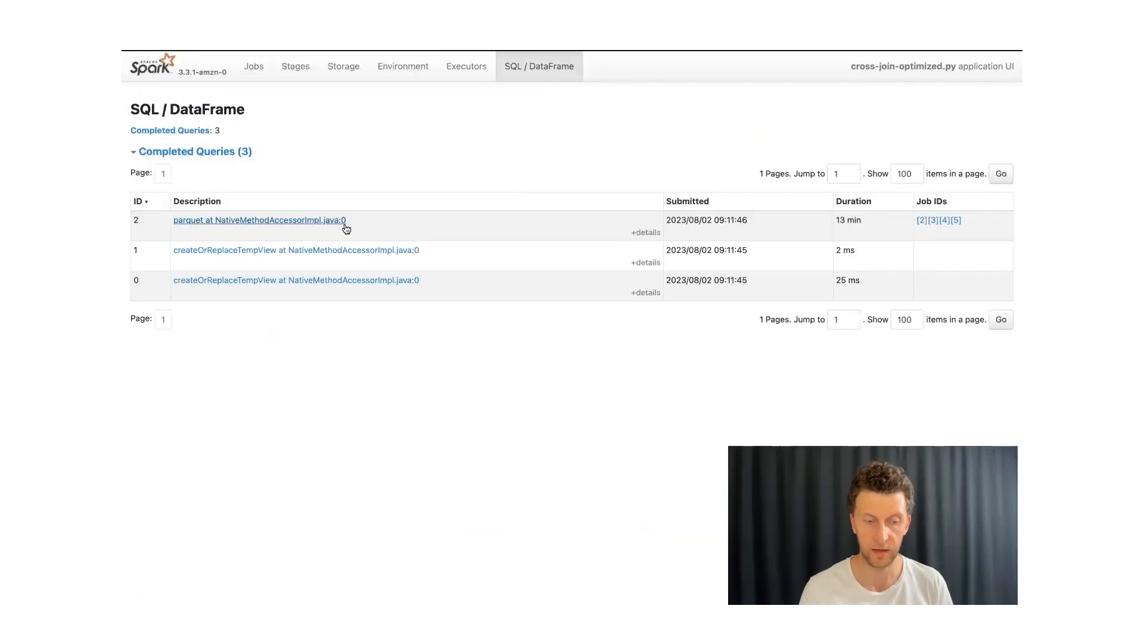
click(258, 219)
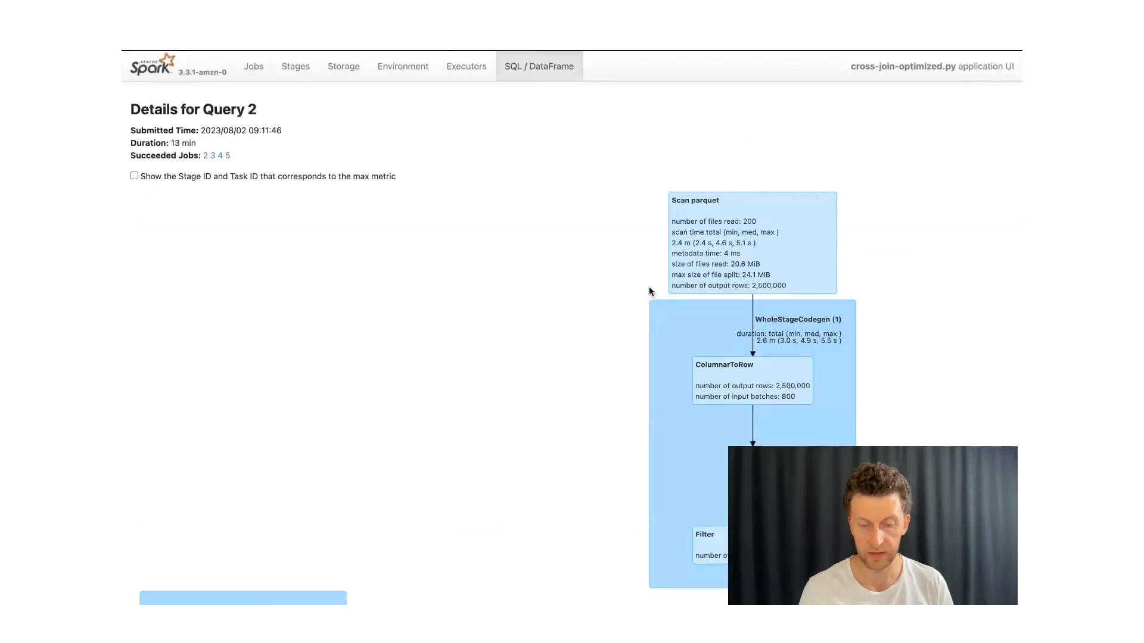
scroll(down, 3)
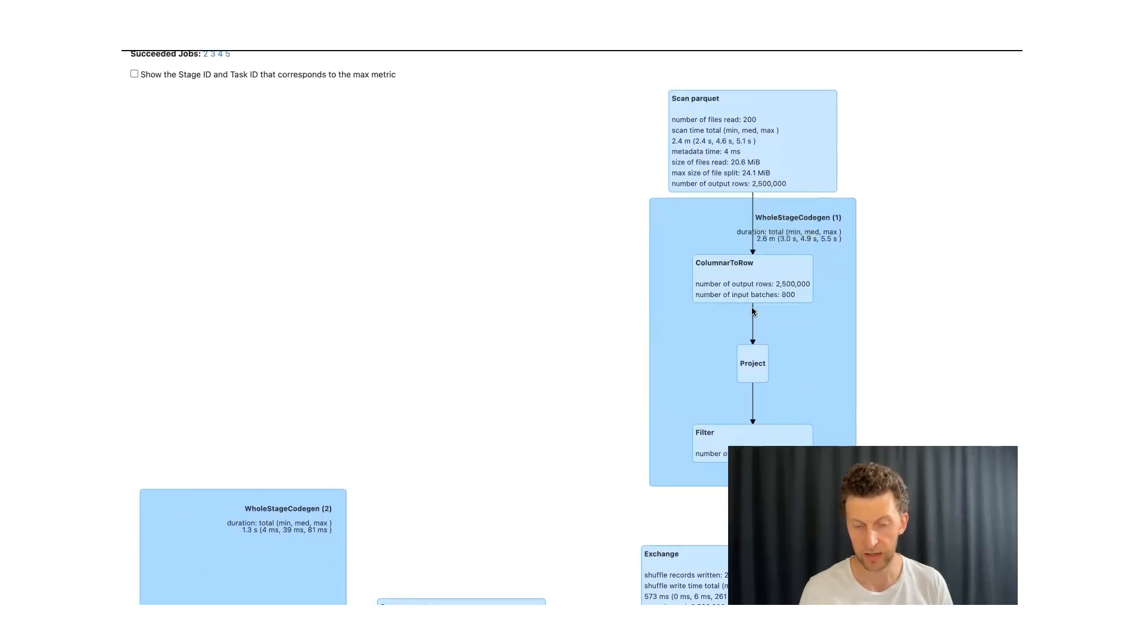
scroll(down, 3)
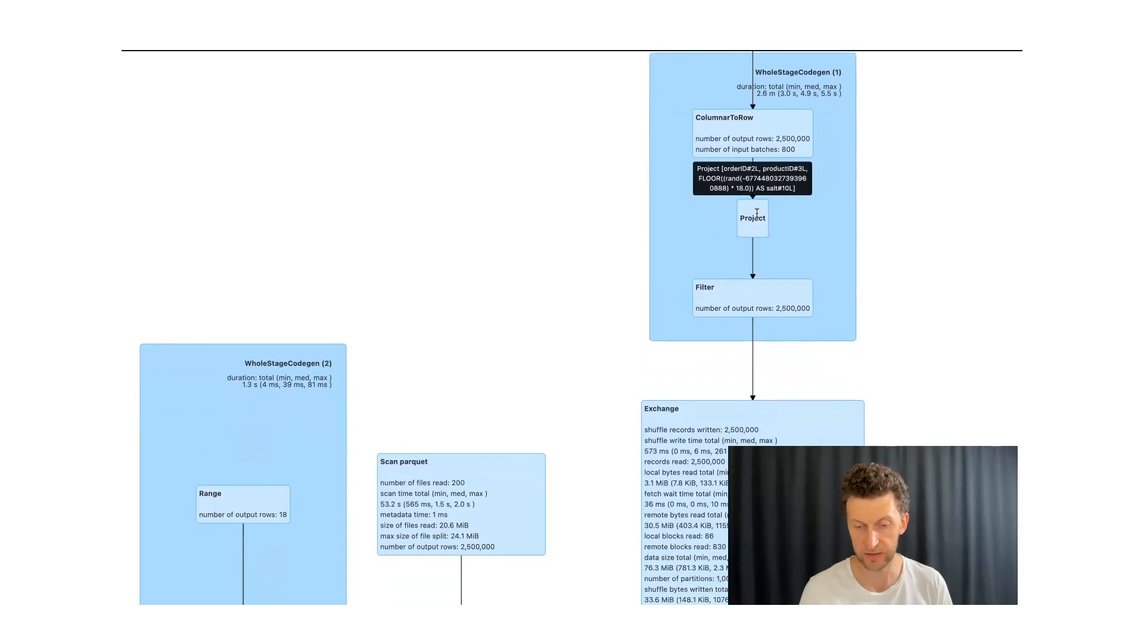
mouse_move(722, 186)
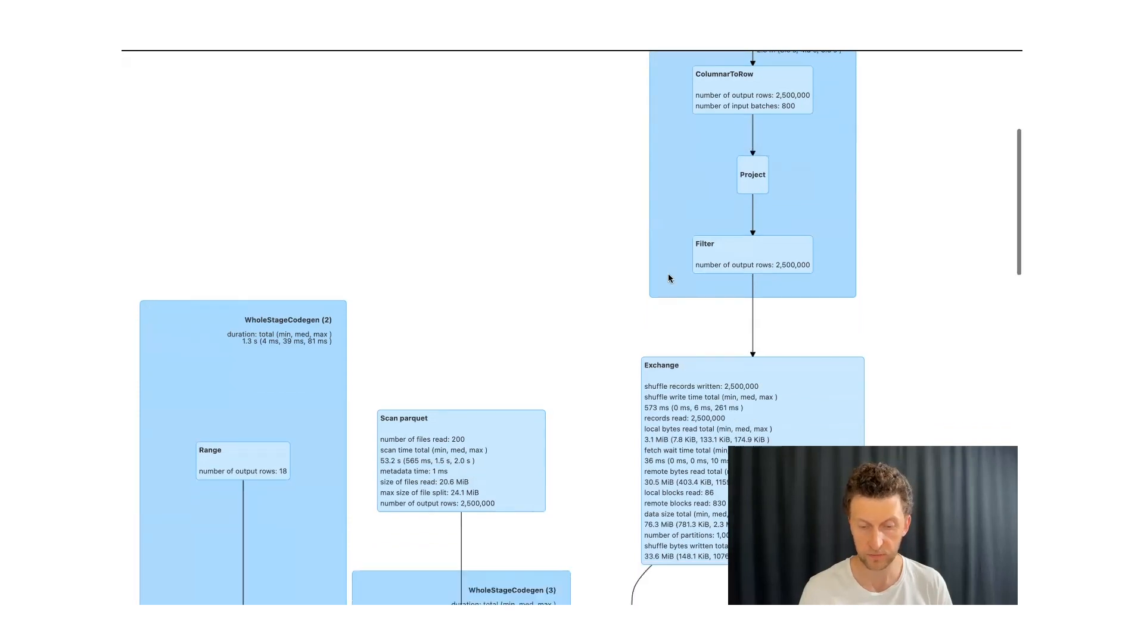
scroll(down, 3)
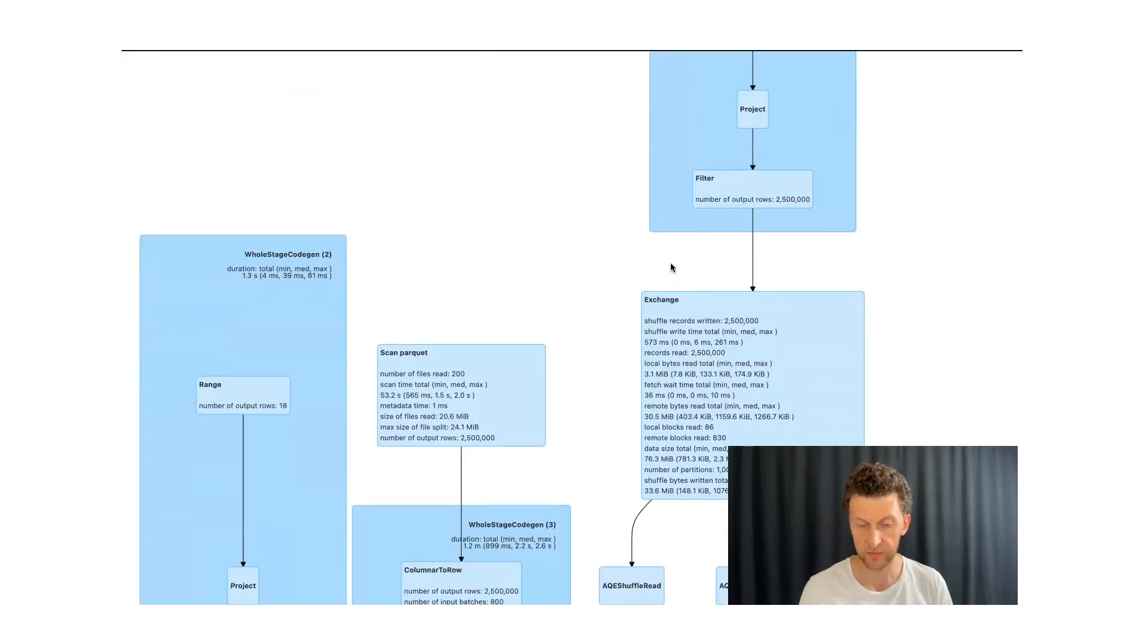
scroll(down, 3)
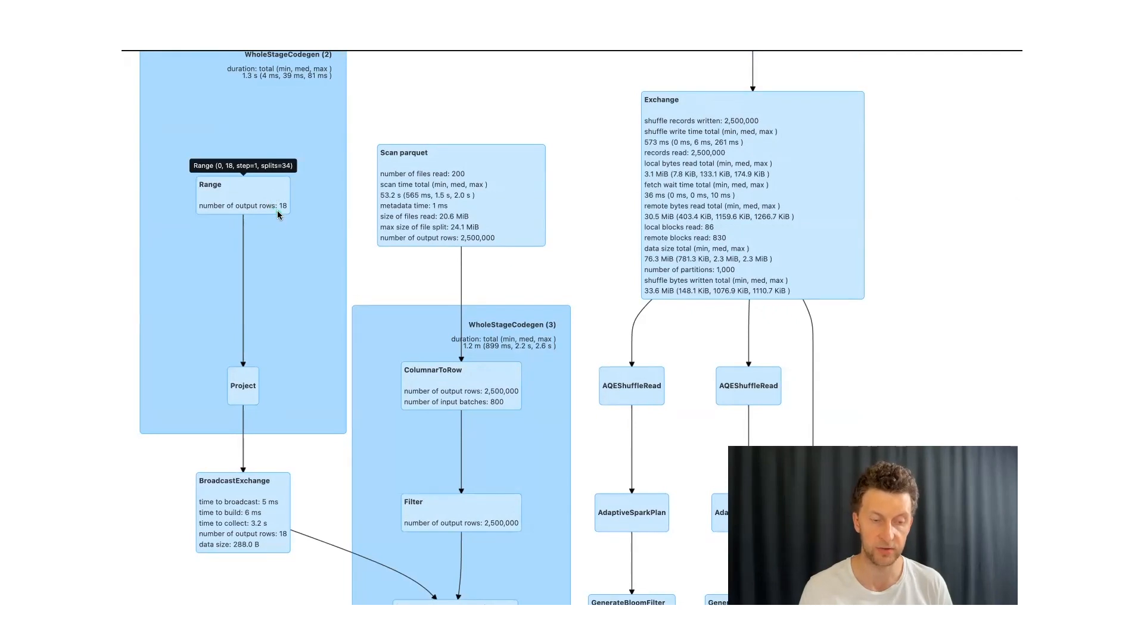
scroll(down, 3)
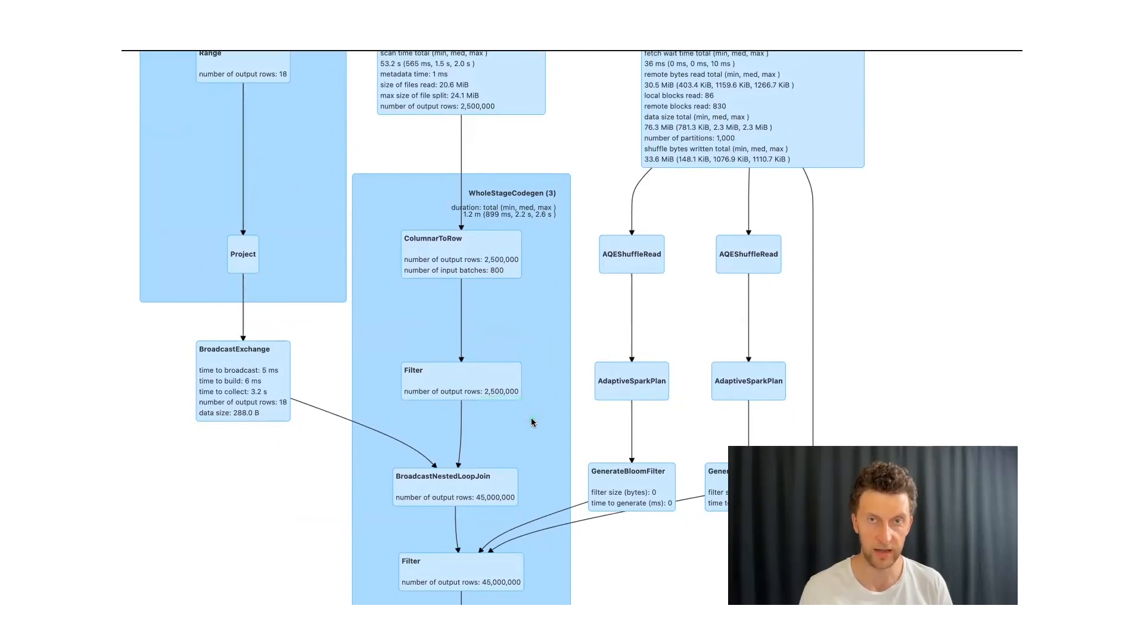
mouse_move(473, 507)
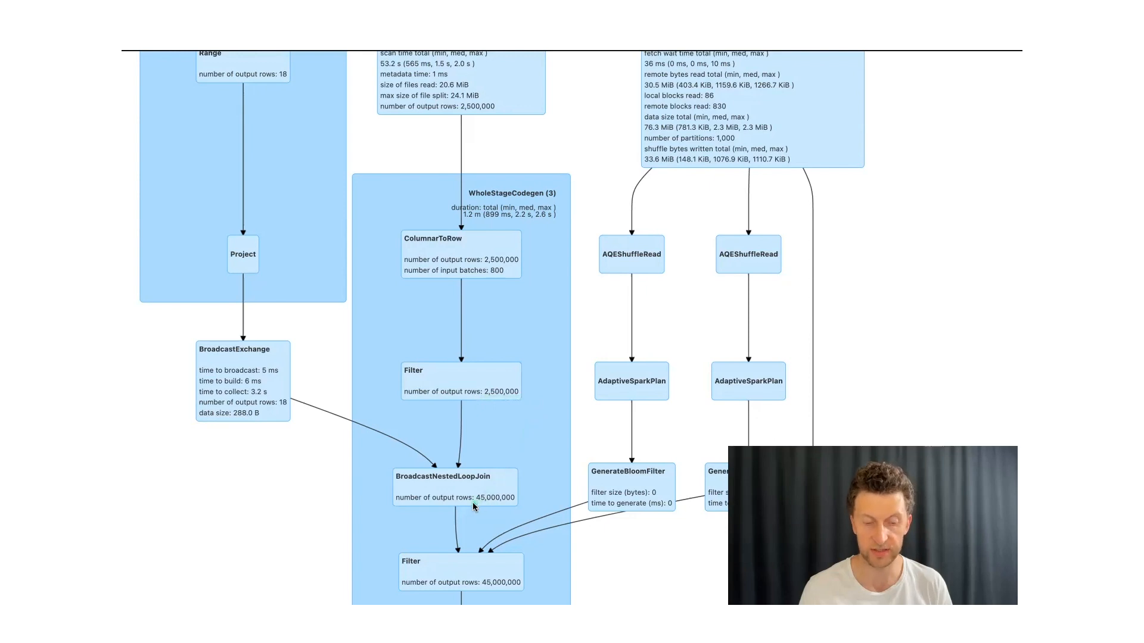
double_click(496, 498)
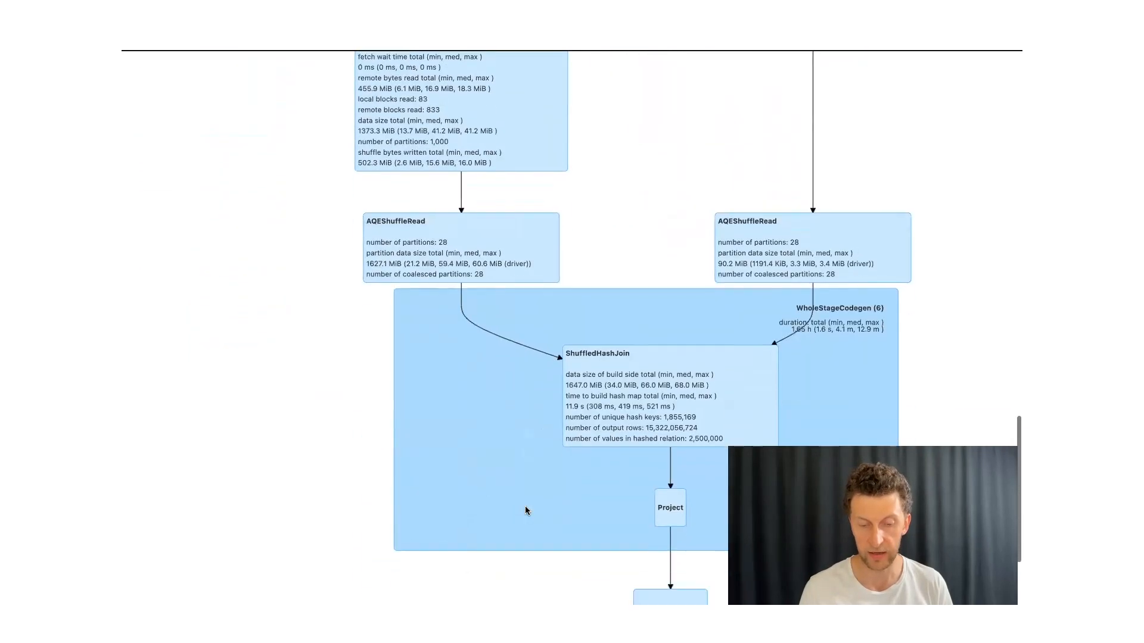
scroll(down, 3)
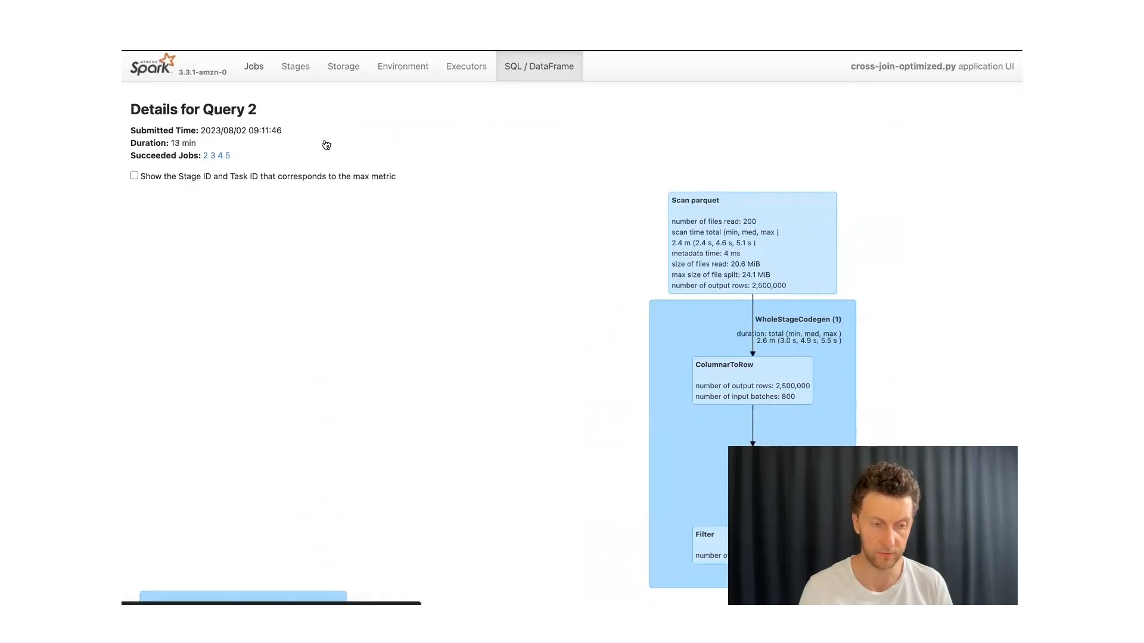
Show the Jobs page event timeline of executors added around 09:12 and removed through 09:21
click(253, 67)
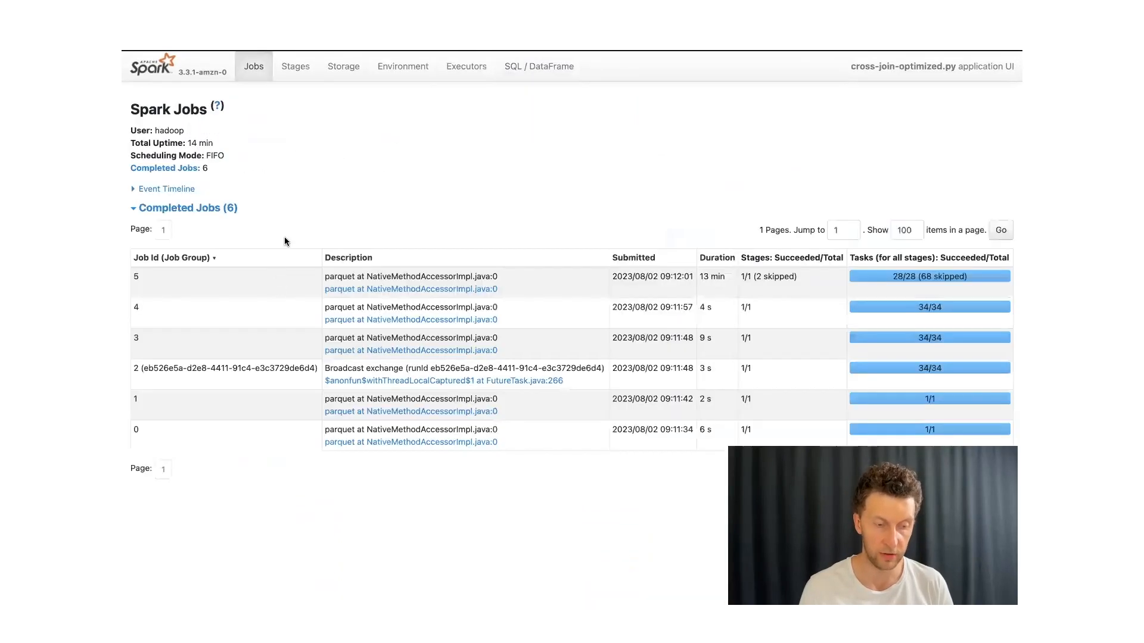
click(165, 188)
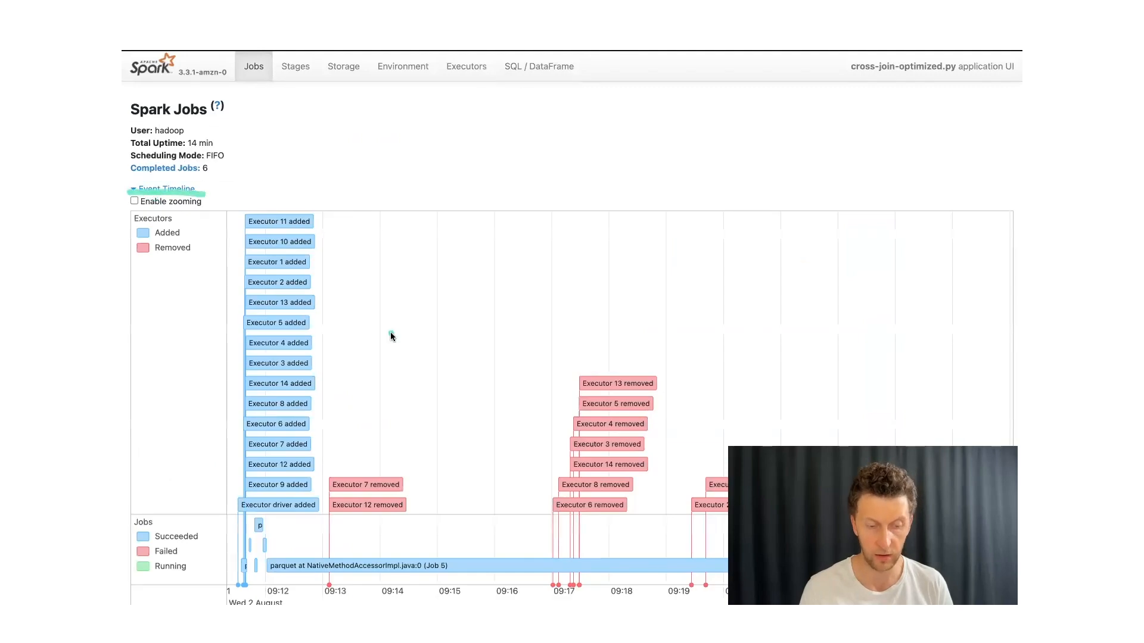
mouse_move(324, 518)
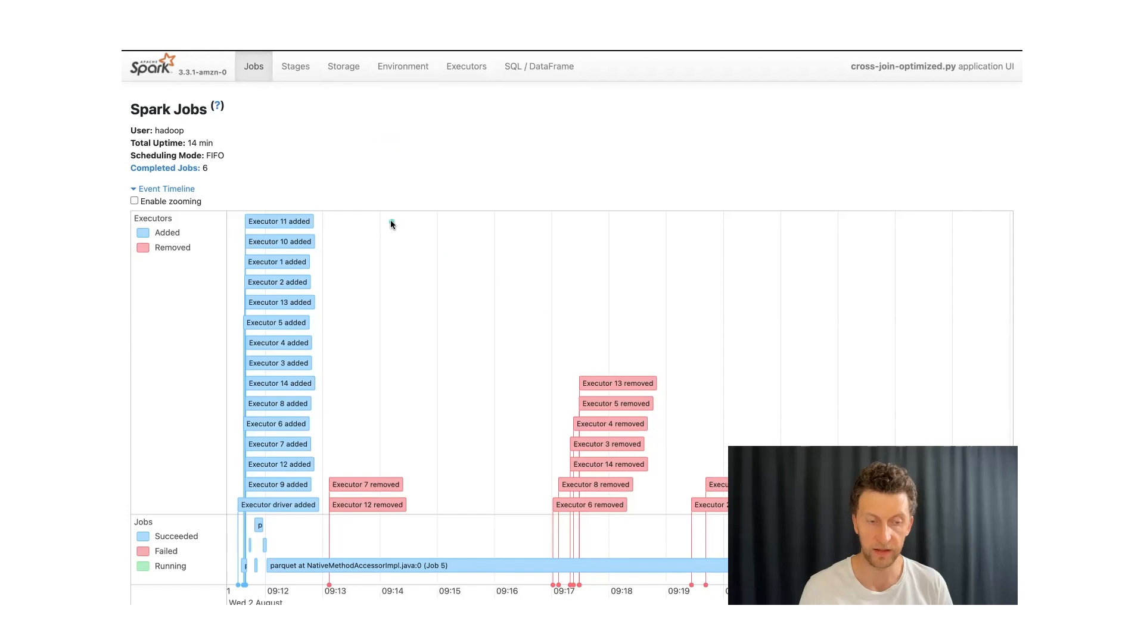
scroll(down, 3)
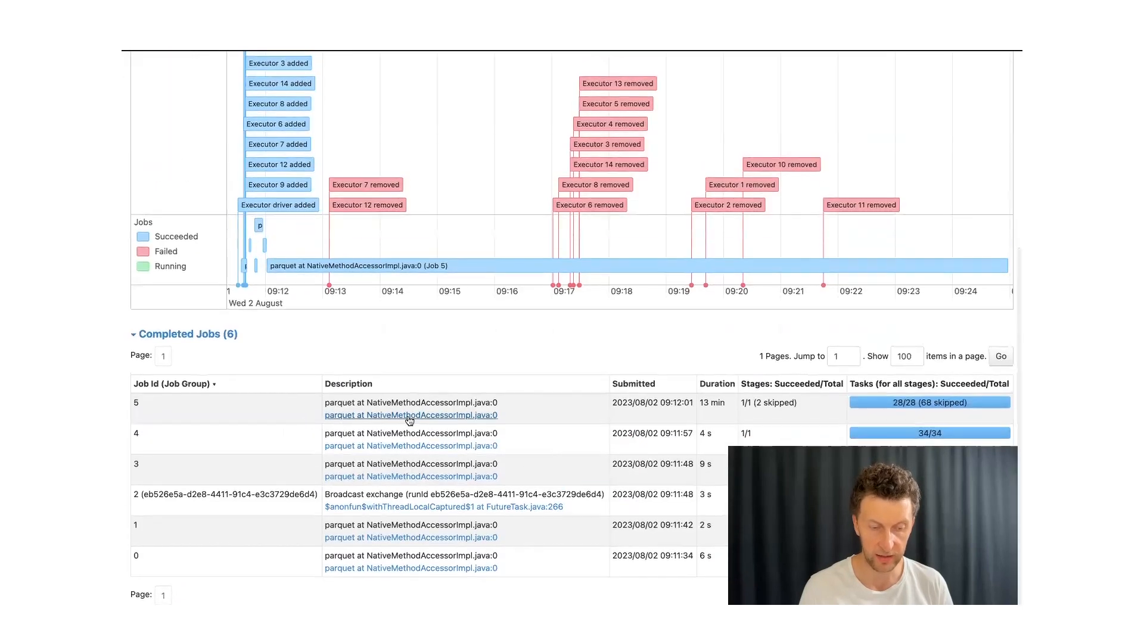
mouse_move(292, 360)
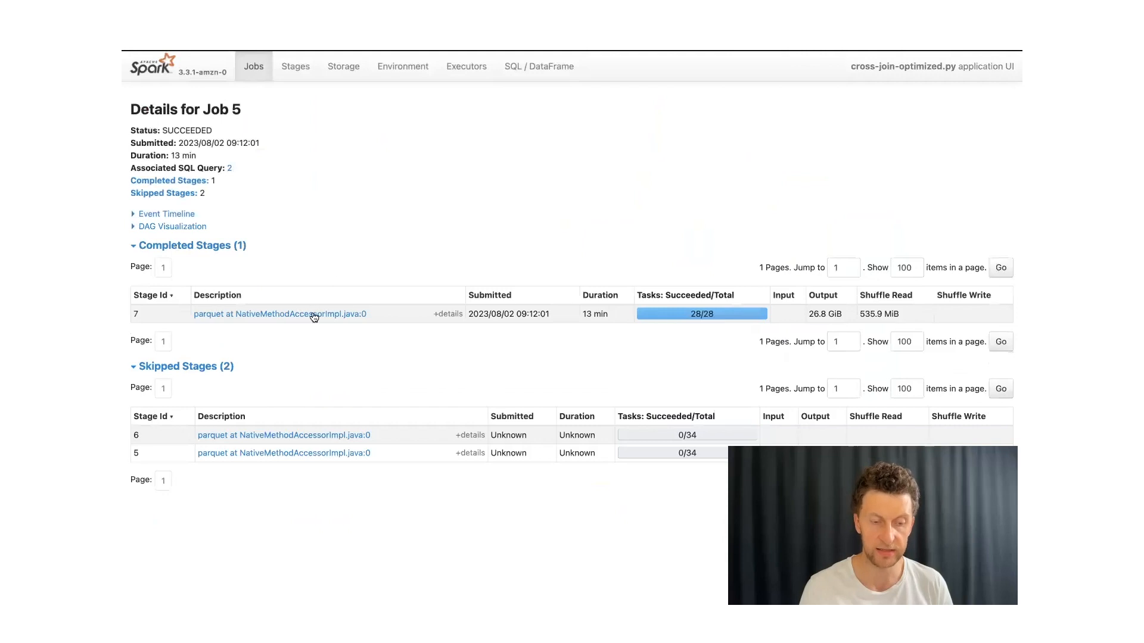
Open Stage 7's task list showing the two longest tasks at 2.9 GiB, 1.7 billion records each
click(279, 314)
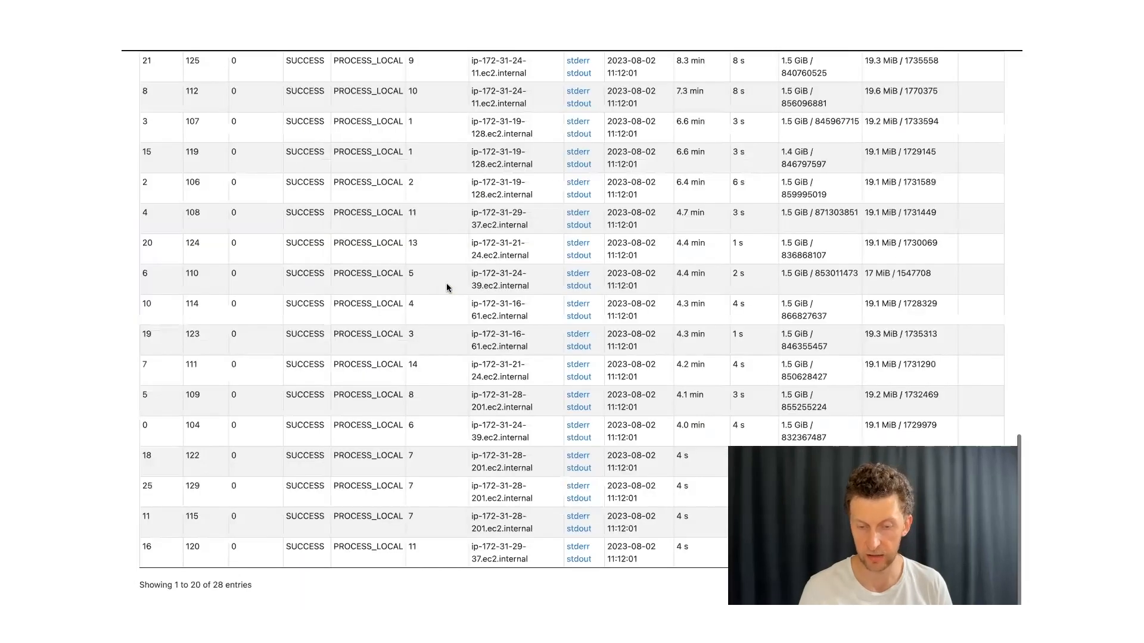
scroll(up, 3)
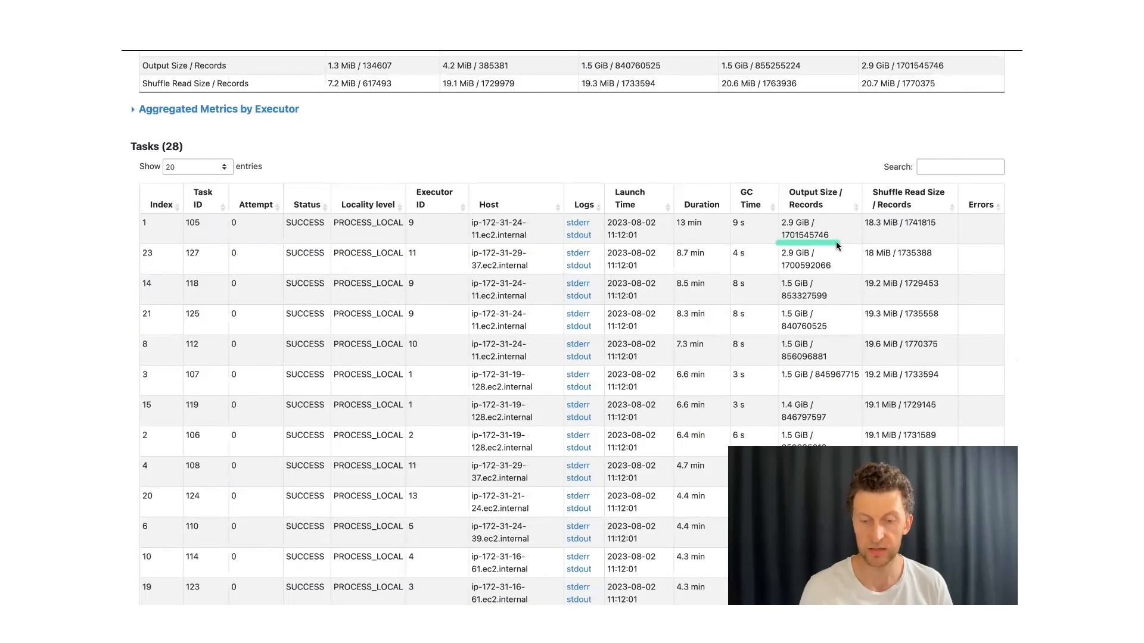